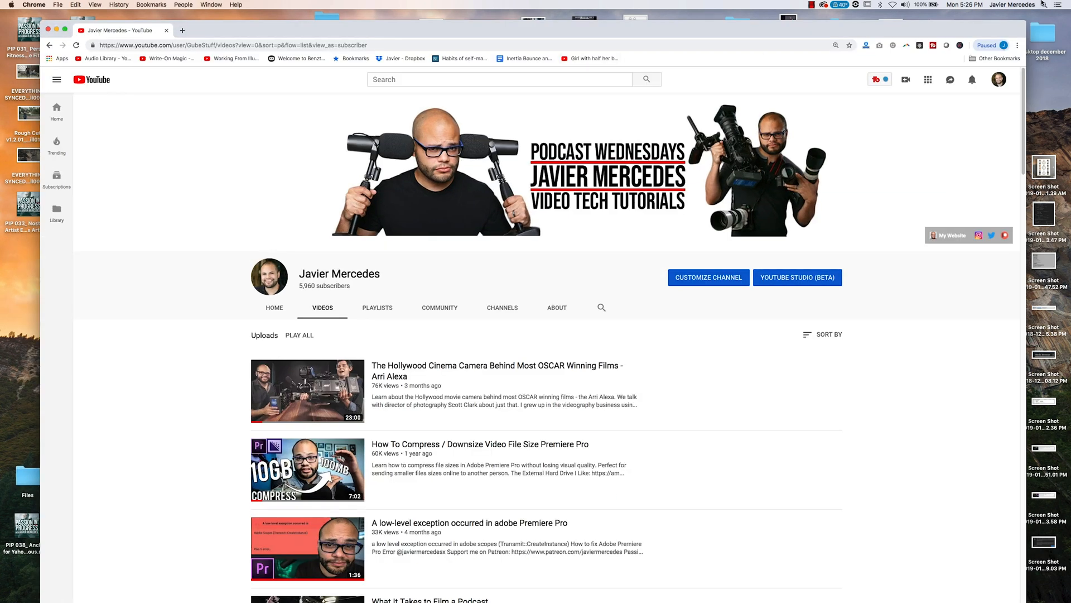
Launch QuickTime Player from Spotlight and start a New Screen Recording from the File menu.
{"action": "type", "text": "quickTime Player"}
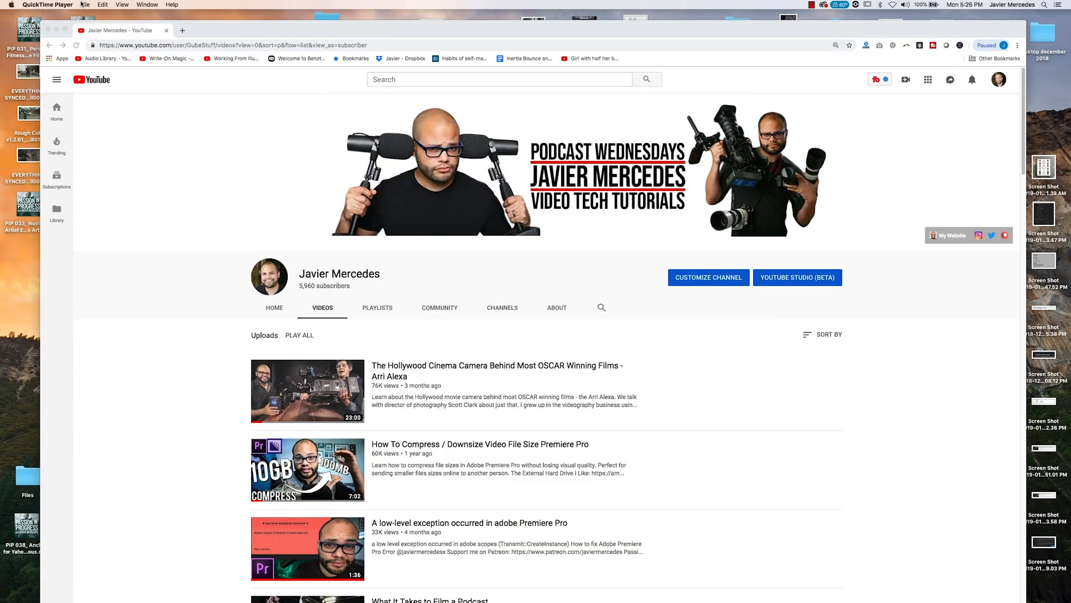
{"action": "left_click", "coordinate": [86, 6]}
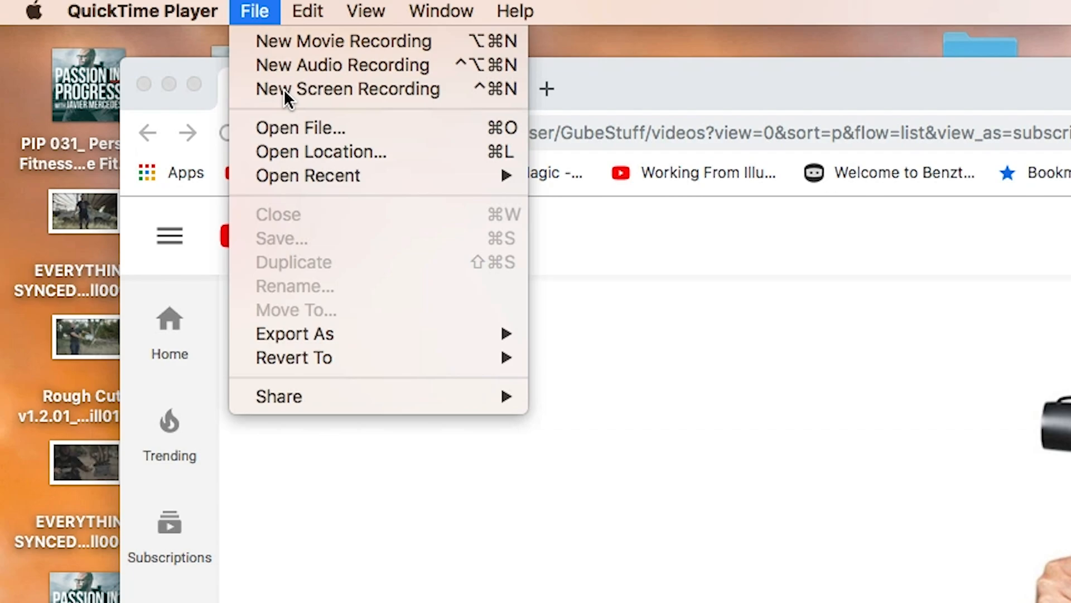
{"action": "left_click", "coordinate": [346, 89]}
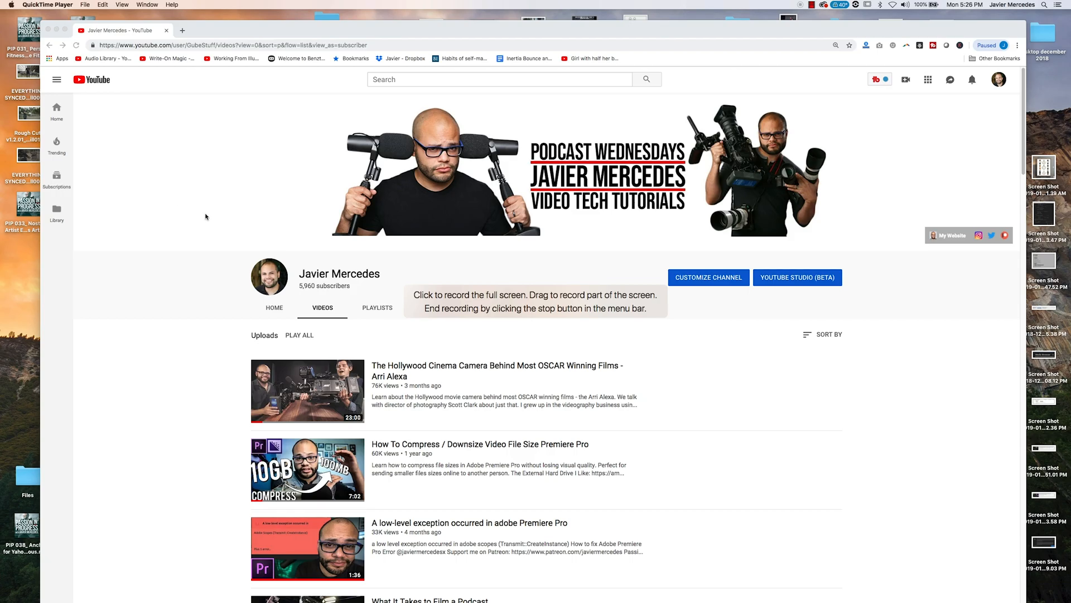
{"action": "mouse_move", "coordinate": [254, 162]}
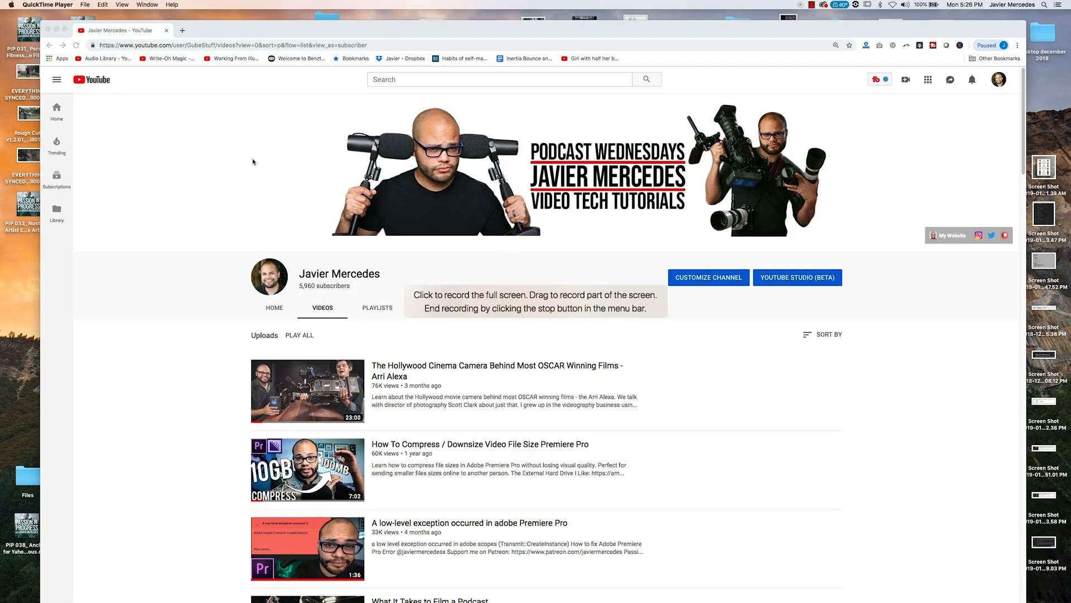
{"action": "mouse_move", "coordinate": [635, 343]}
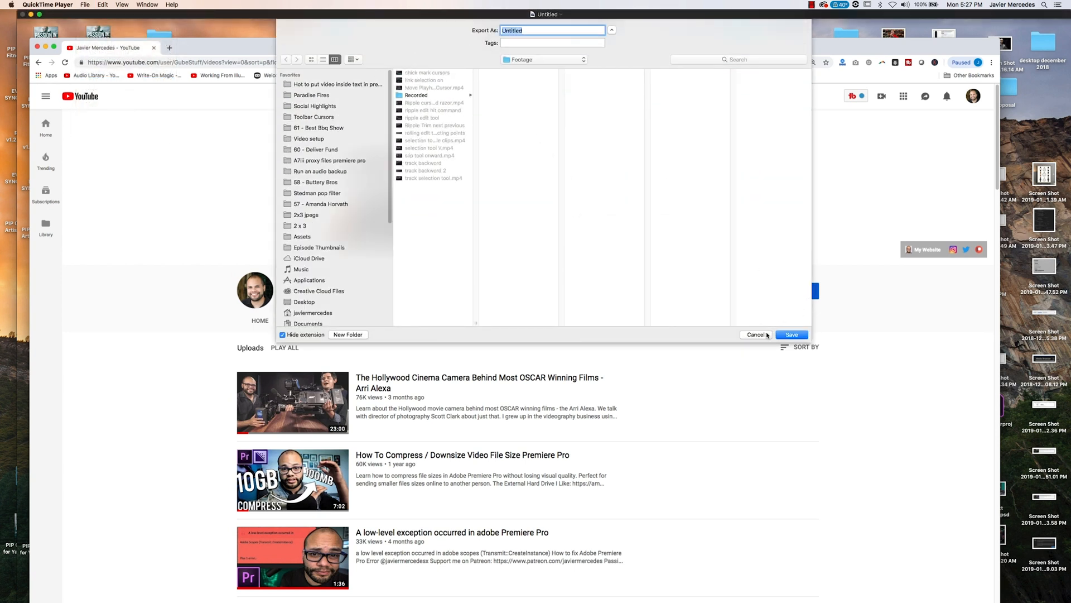
Save the recording as Untitled in the Footage folder.
{"action": "left_click", "coordinate": [757, 335]}
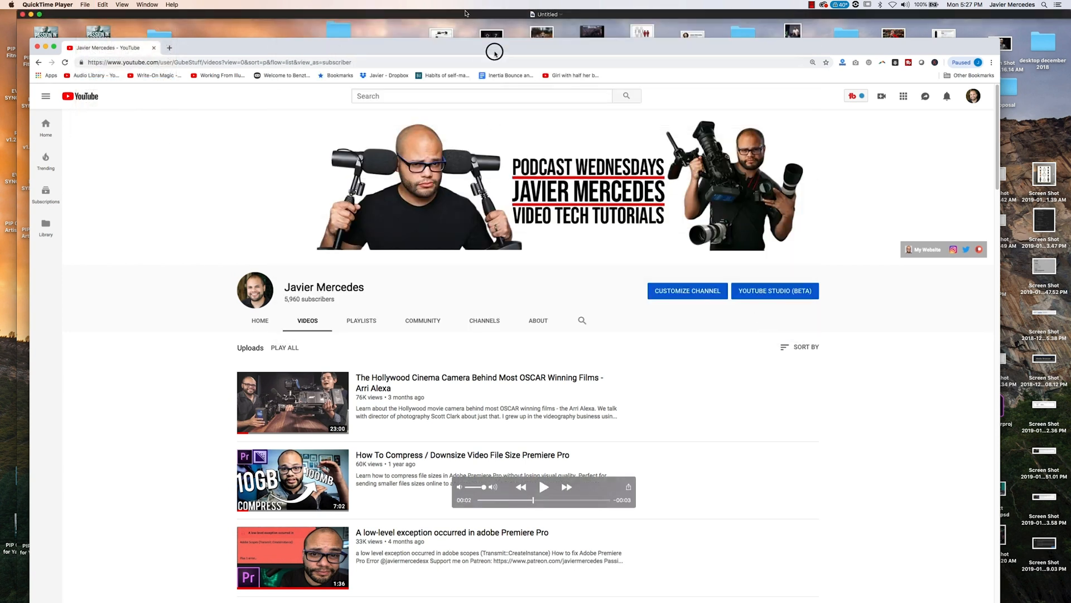